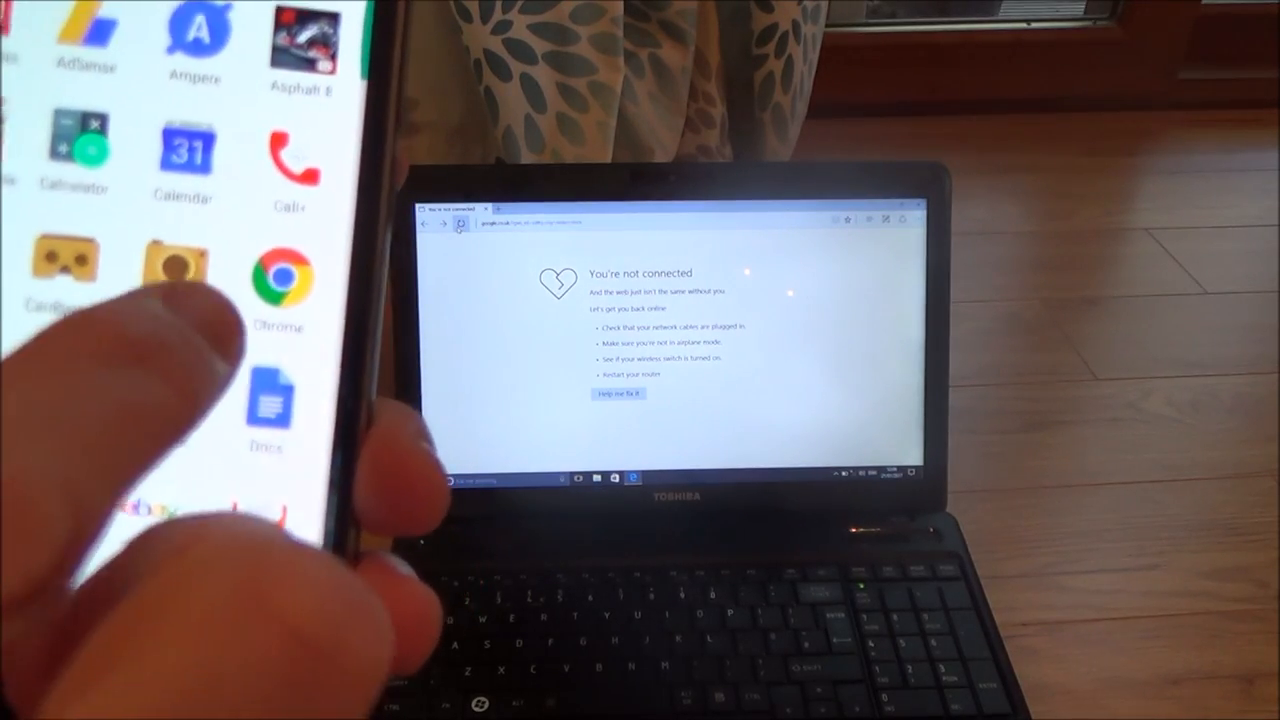
# - Reach the Tethering & portable hotspot page from Settings, all tethering options still off
pyautogui.scroll(-3)
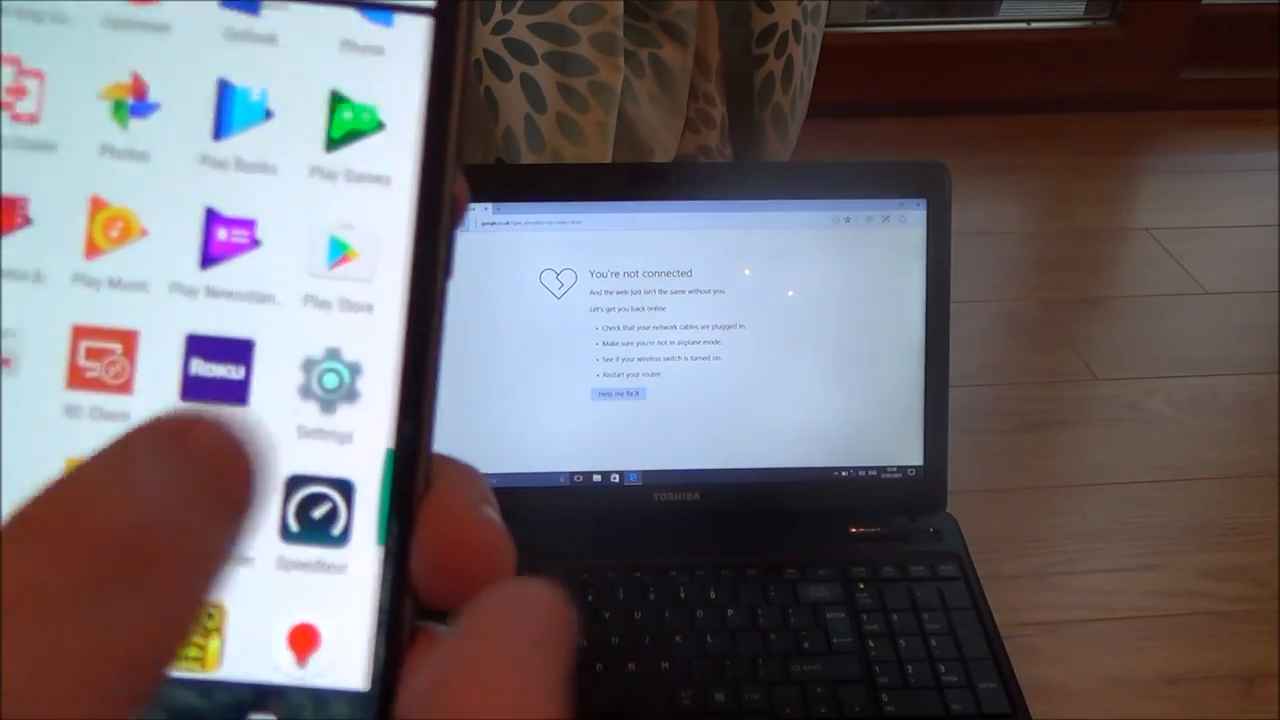
pyautogui.click(332, 380)
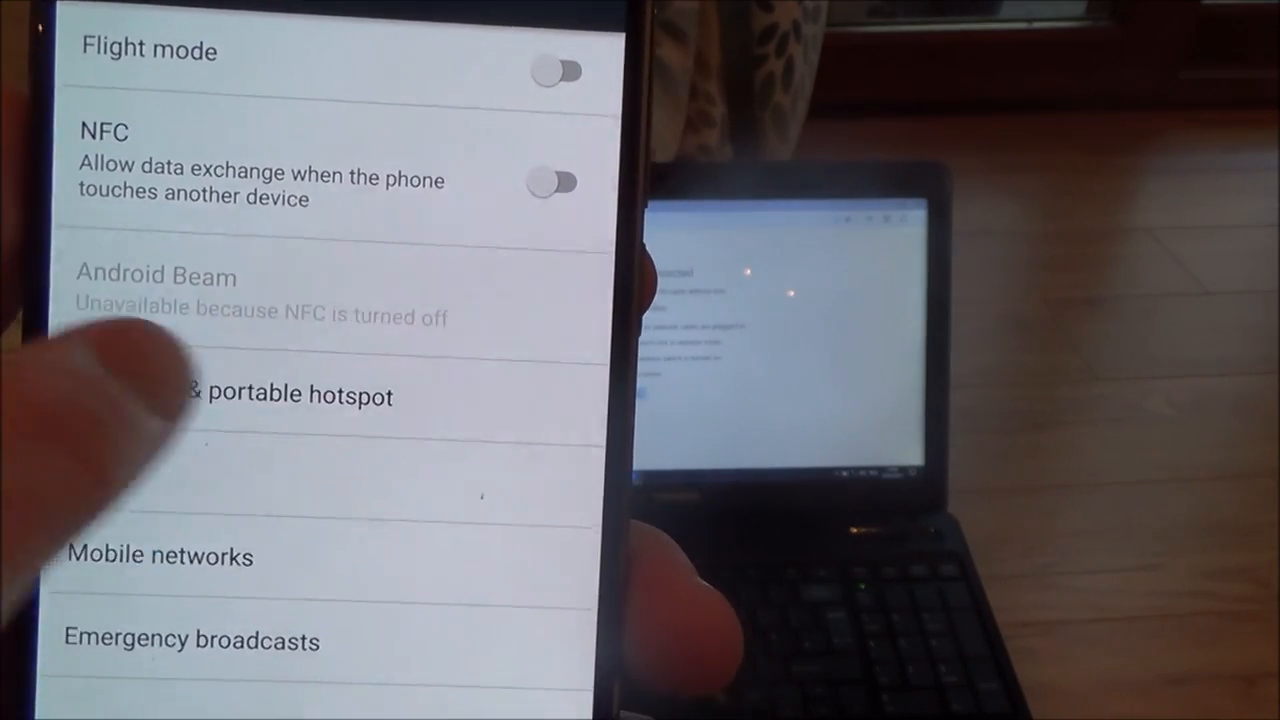
pyautogui.click(290, 394)
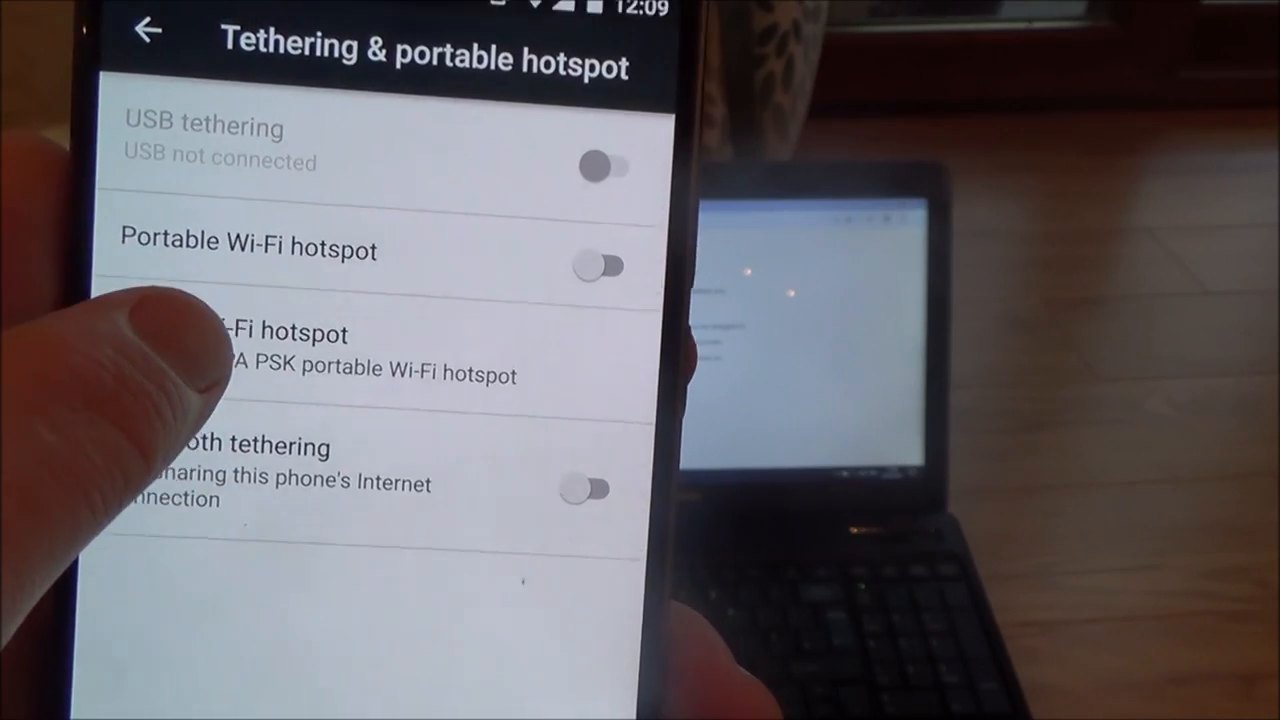
# - Enter a new WPA PSK password for the VFD900 hotspot in its setup and save it
pyautogui.click(280, 350)
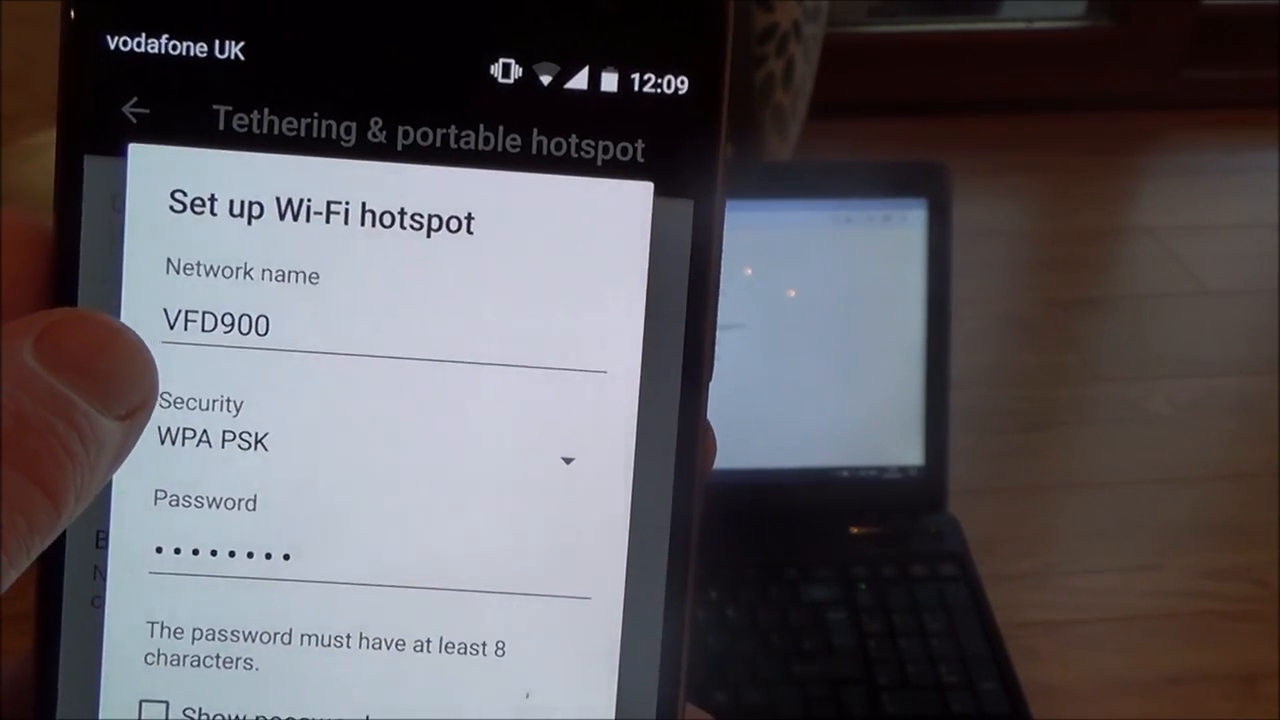
pyautogui.scroll(-3)
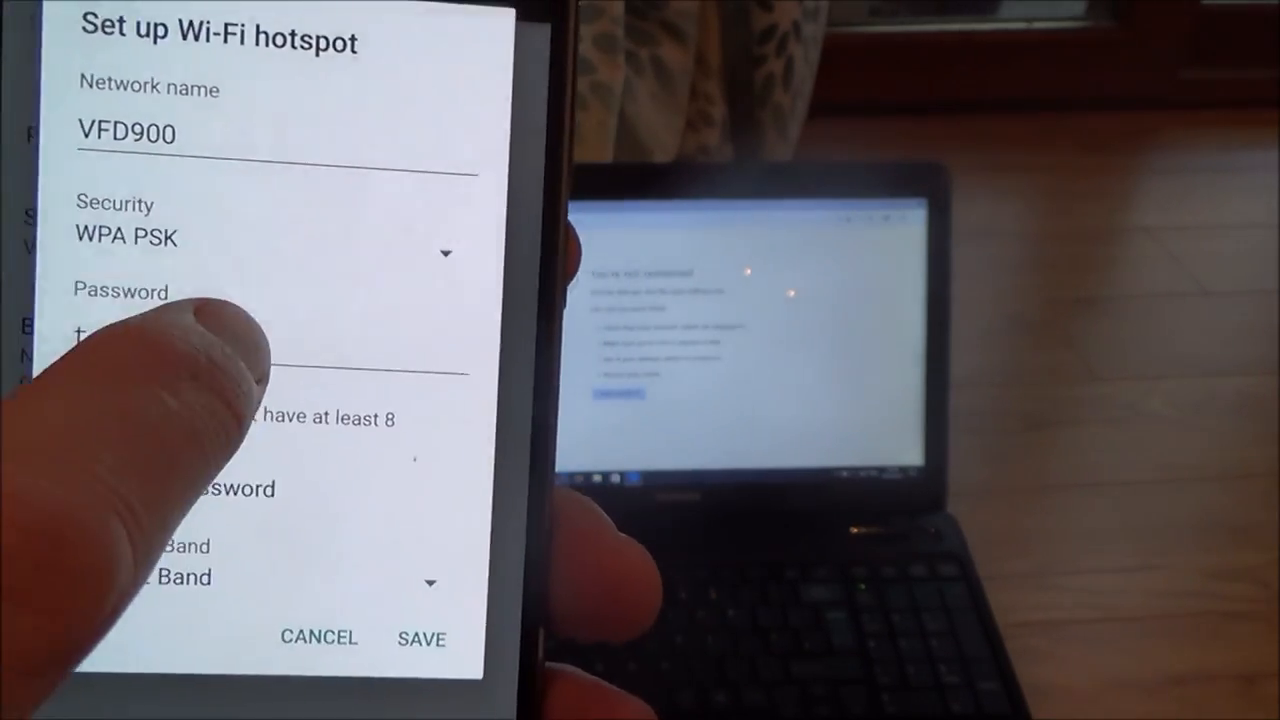
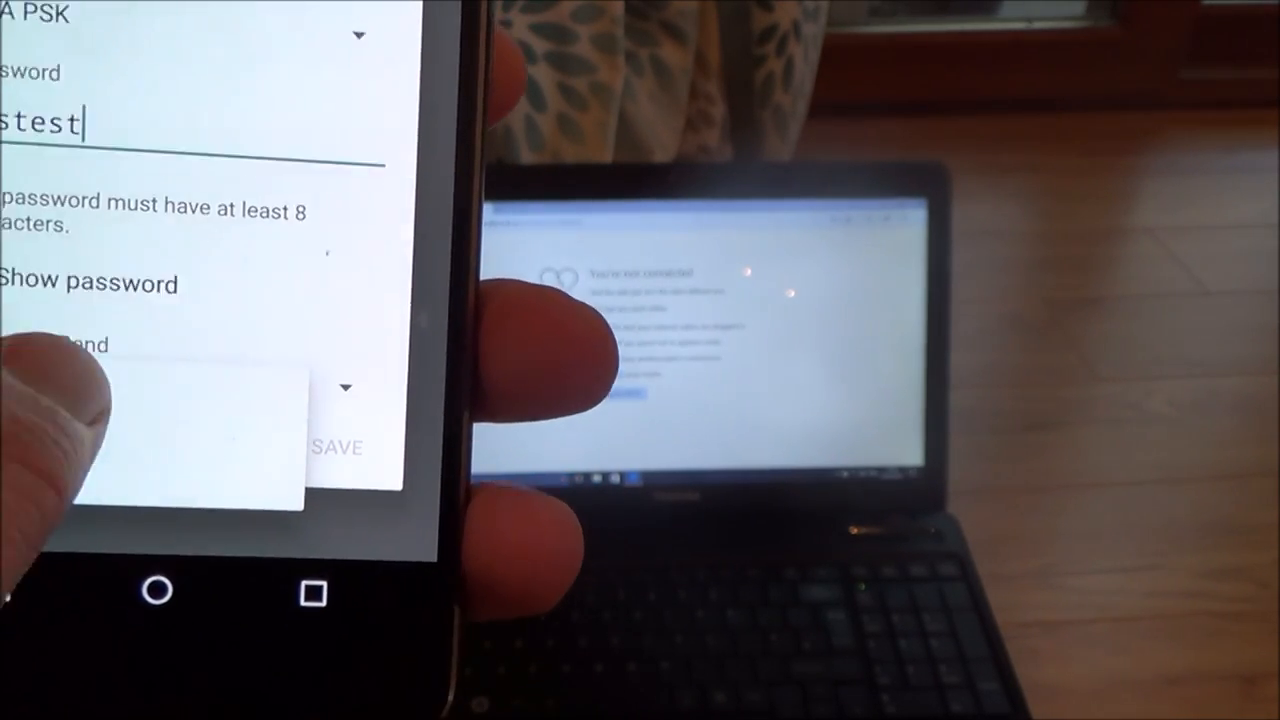
pyautogui.click(20, 304)
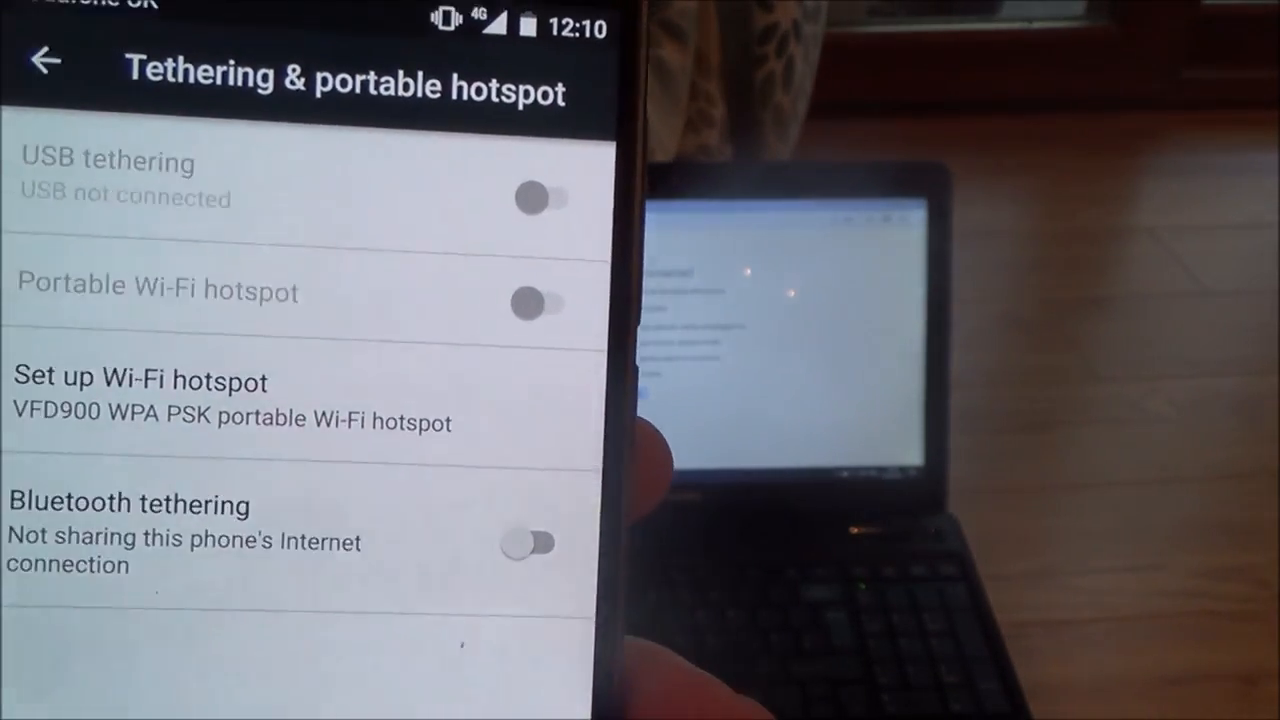
# - Switch the Portable Wi-Fi hotspot VFD900 on
pyautogui.click(544, 304)
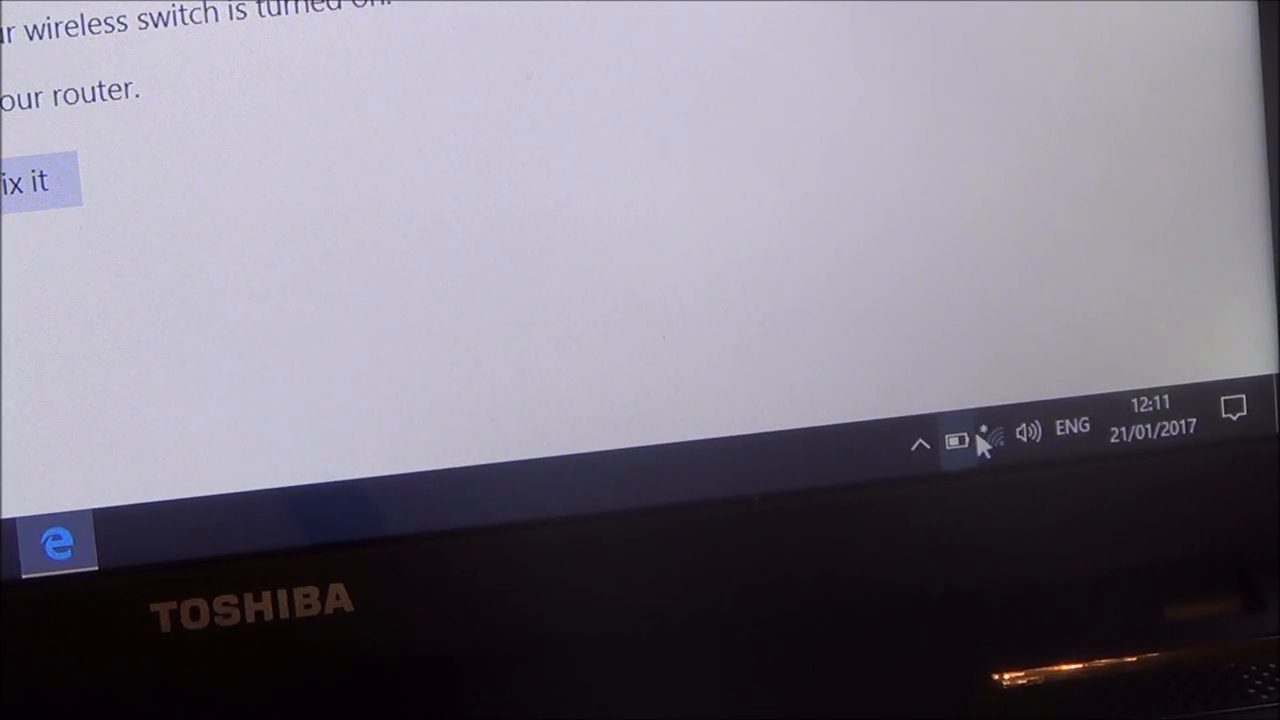
# - From the laptop's available Wi-Fi networks, select VFD900 and start connecting
pyautogui.click(988, 440)
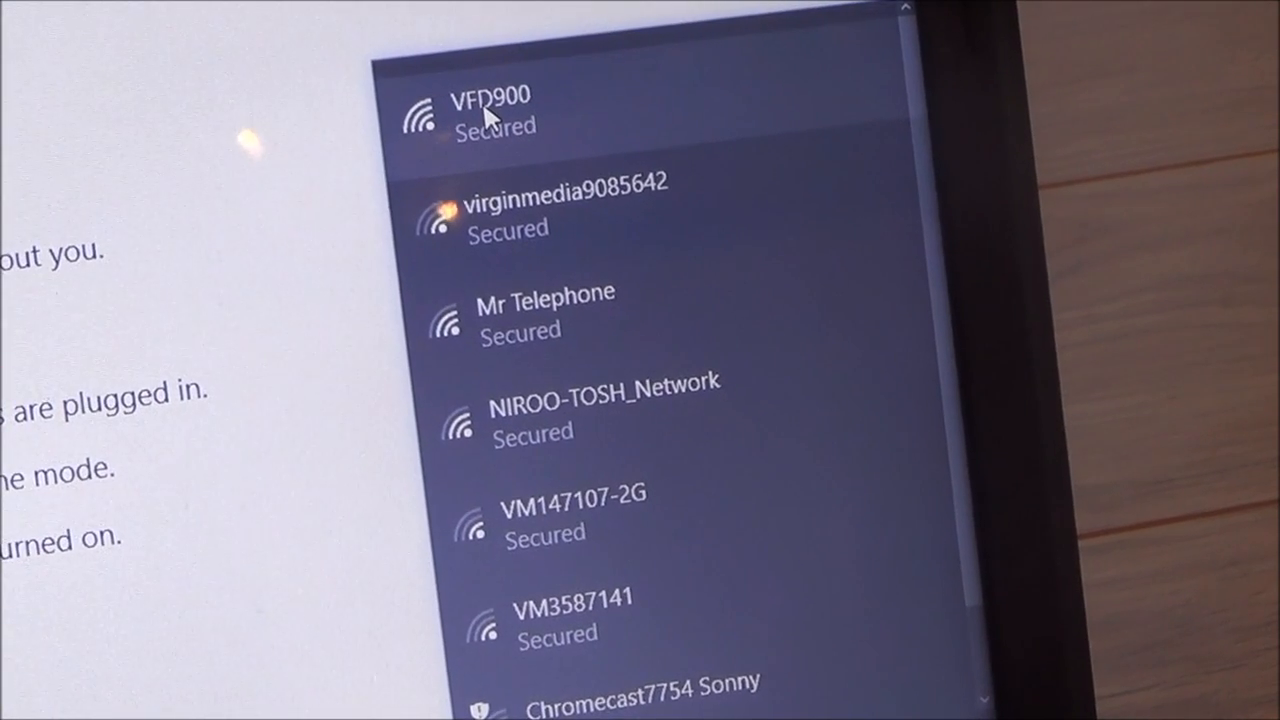
pyautogui.click(490, 110)
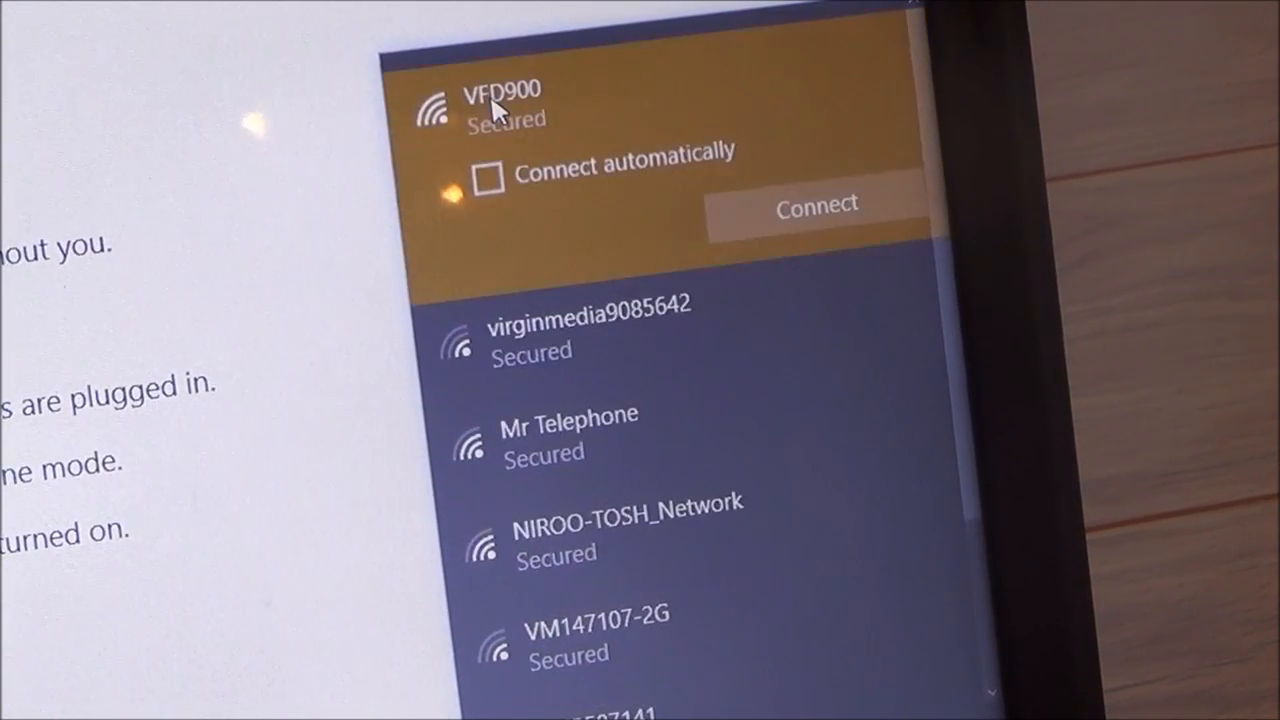
pyautogui.moveTo(784, 236)
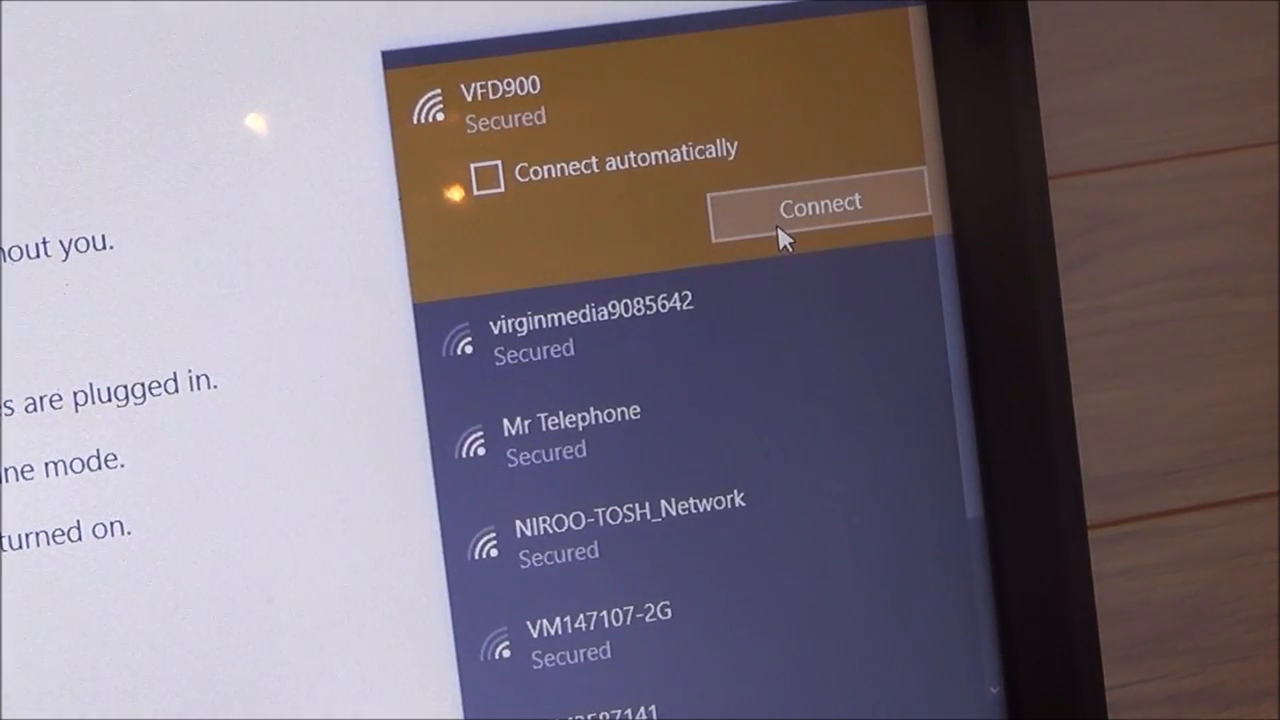
pyautogui.click(820, 204)
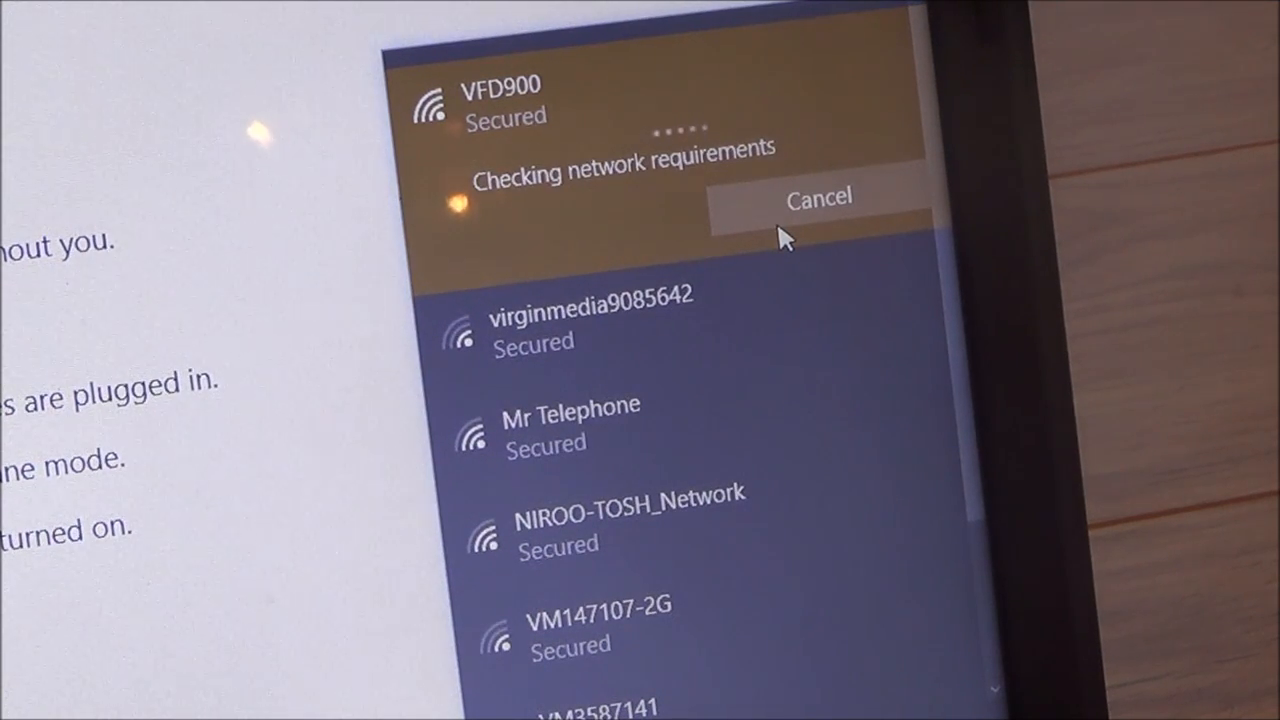